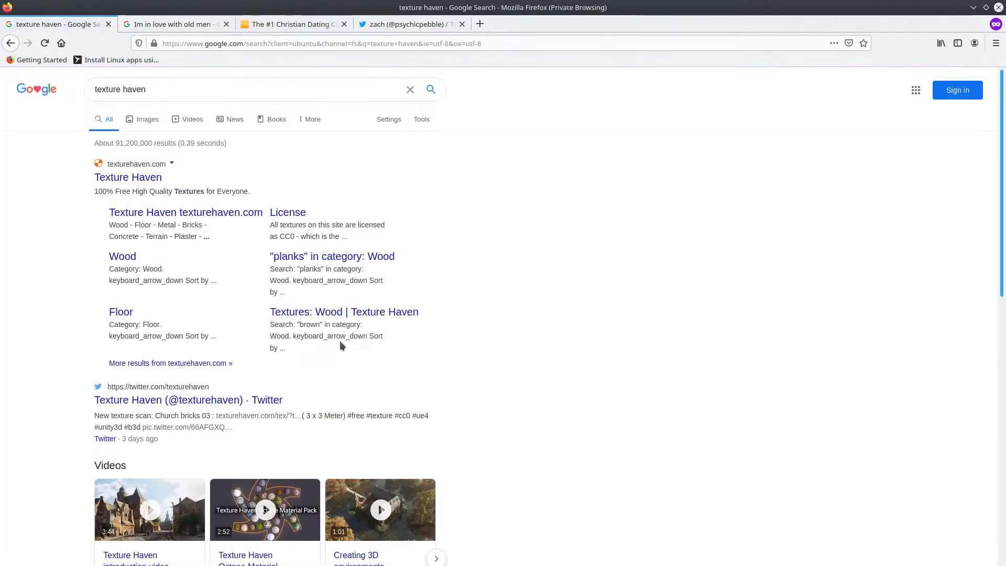
Browse Texture Haven's catalogue to castle_brick_02_red and save the 4k PNG texture zip
{"action": "left_click", "coordinate": [128, 177]}
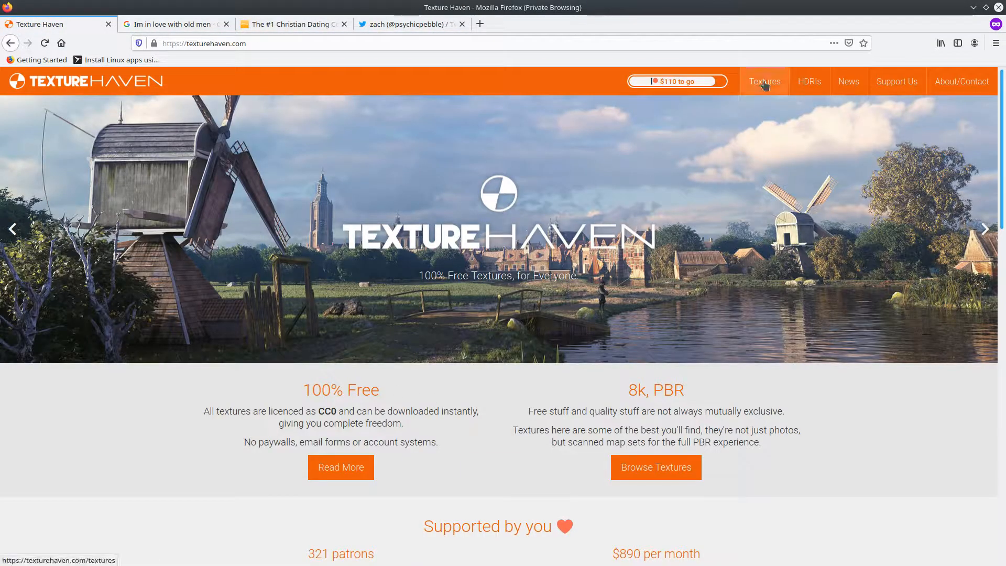
{"action": "left_click", "coordinate": [763, 80]}
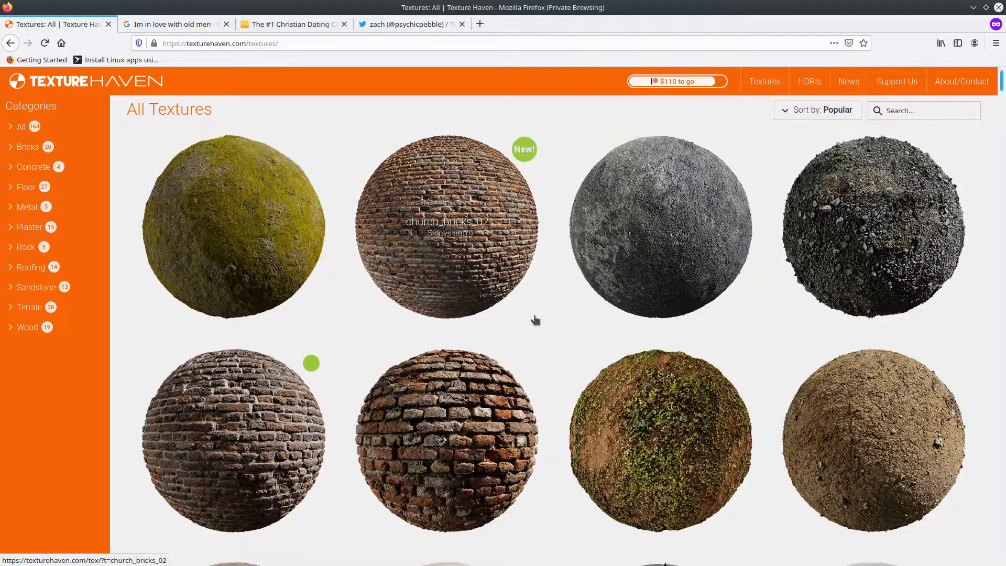
{"action": "scroll", "scroll_direction": "down", "scroll_amount": 3}
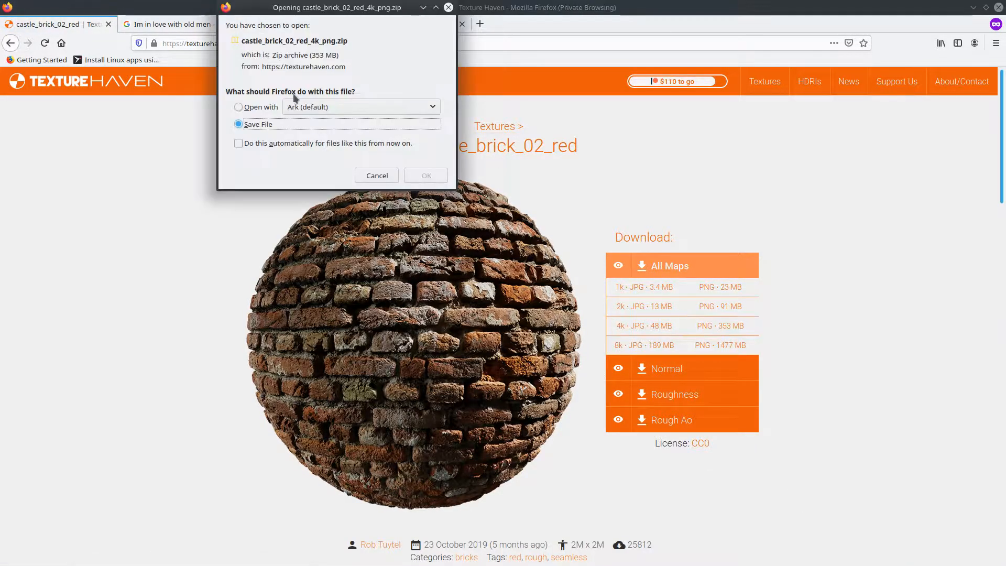
{"action": "left_click", "coordinate": [425, 175]}
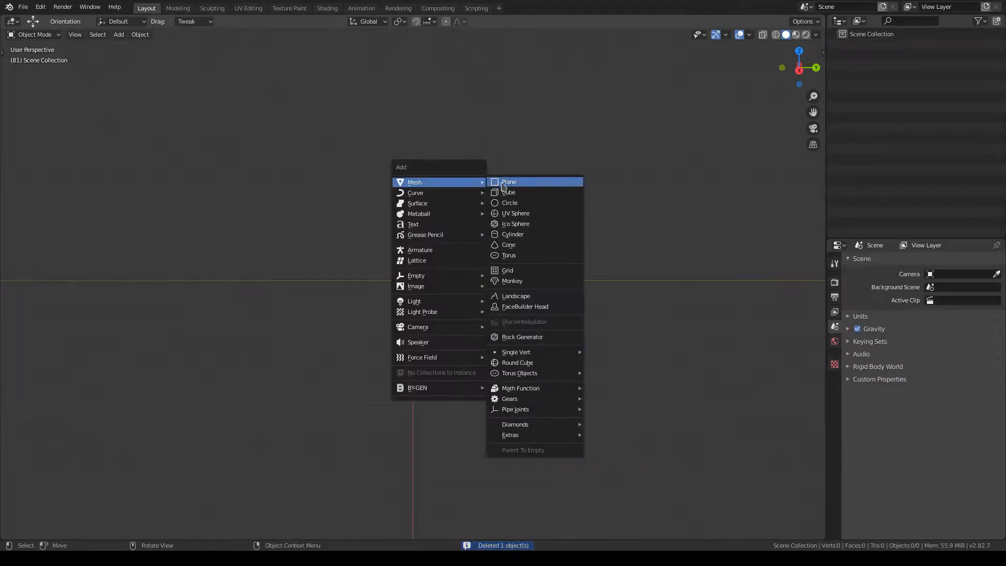
Add a plane mesh and subdivide its face with 10 cuts into a 121-face grid
{"action": "left_click", "coordinate": [508, 181]}
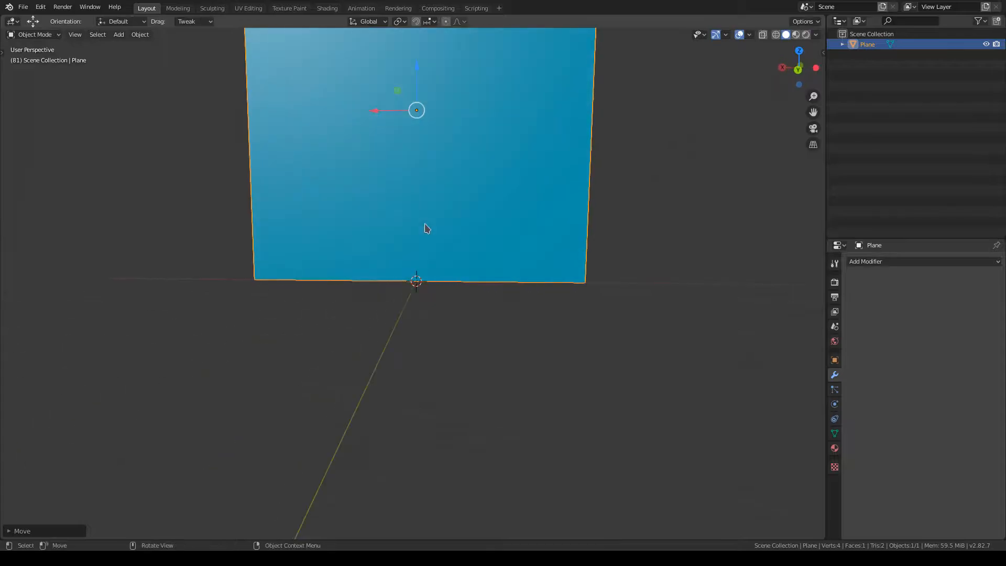
{"action": "right_click", "coordinate": [426, 228]}
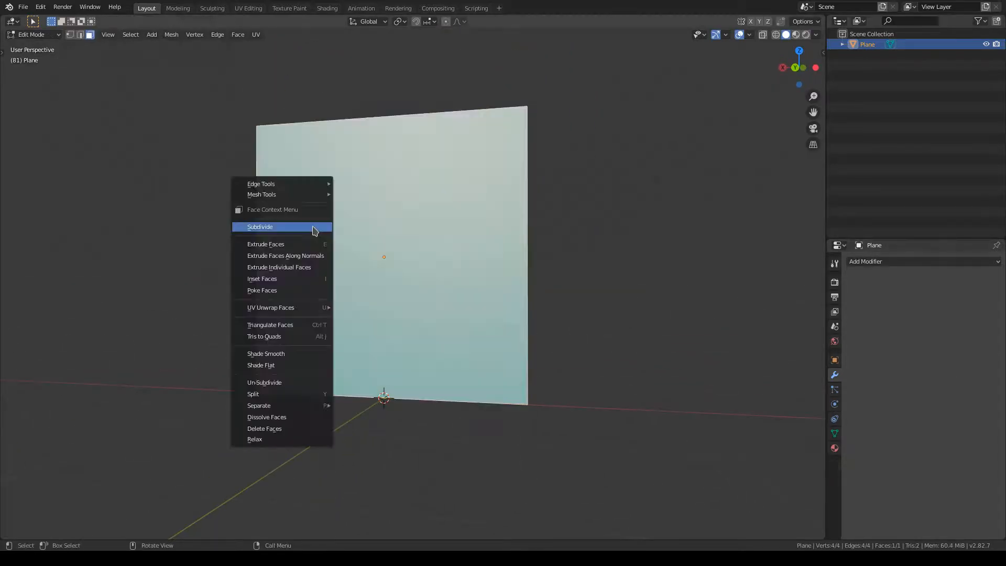
{"action": "left_click", "coordinate": [258, 227]}
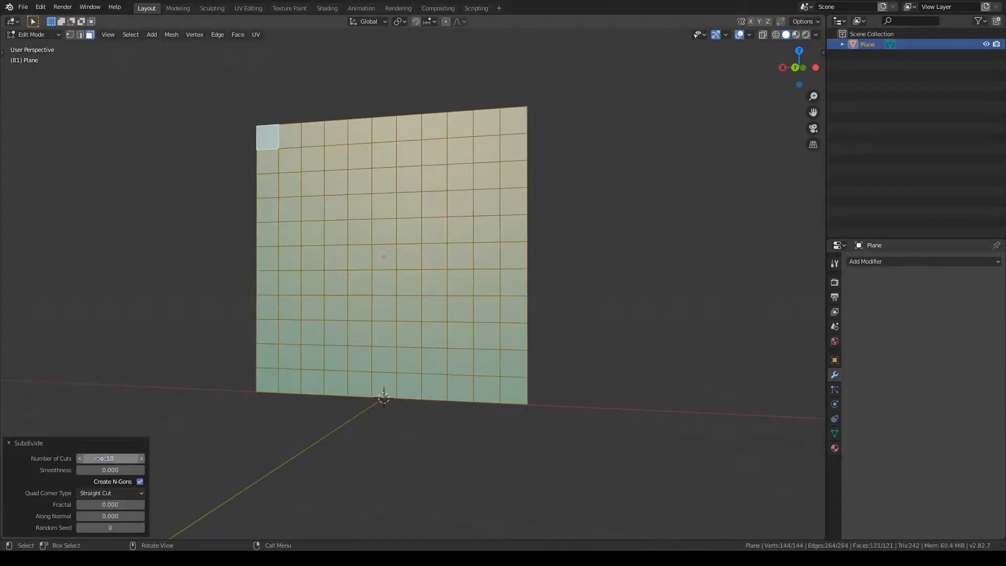
{"action": "left_click", "coordinate": [865, 261]}
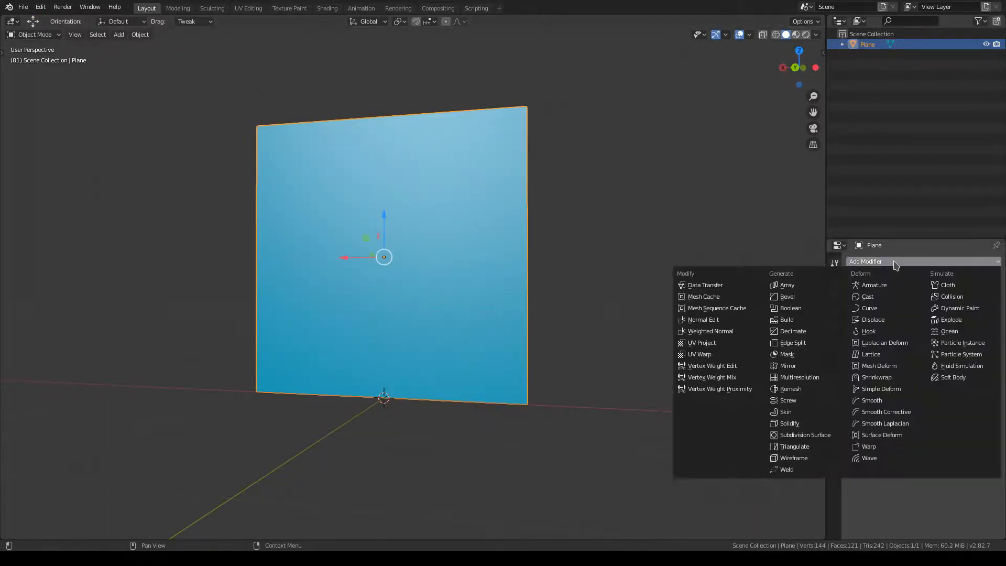
Add a Simple Subdivision Surface modifier at level 6 and set the render engine to Eevee
{"action": "left_click", "coordinate": [803, 434]}
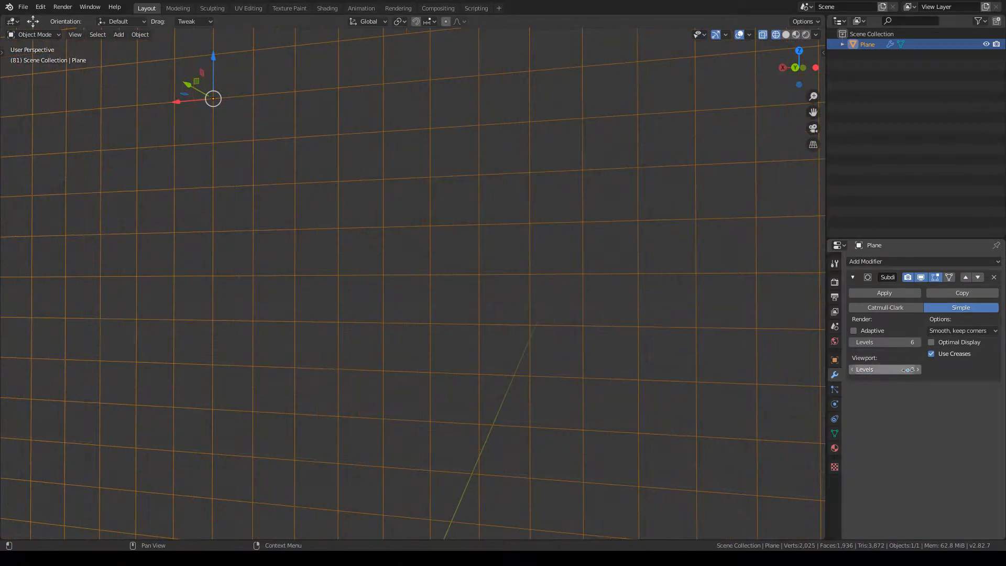
{"action": "left_click", "coordinate": [886, 369]}
{"action": "type", "text": "6"}
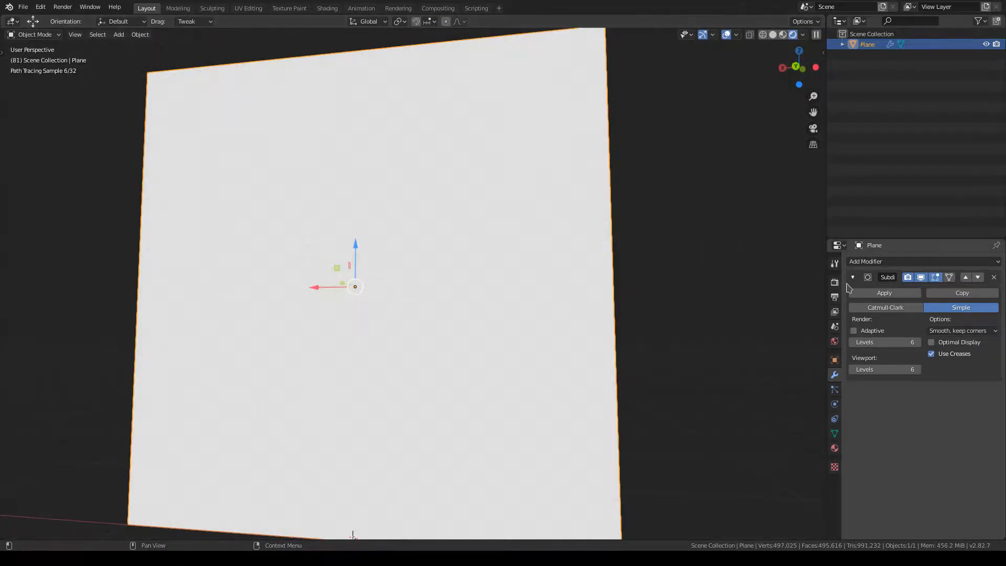
{"action": "left_click", "coordinate": [834, 297]}
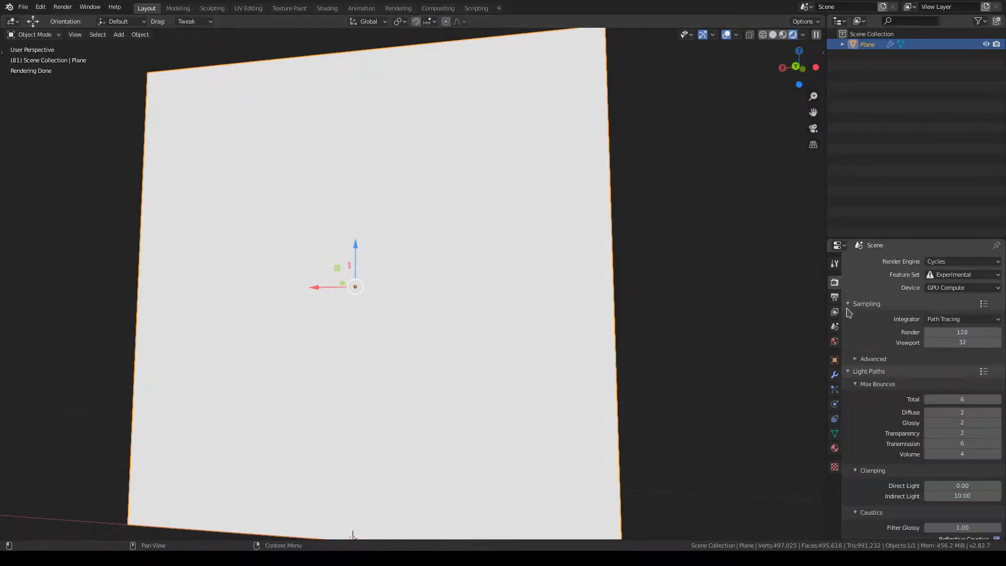
{"action": "left_click", "coordinate": [962, 261]}
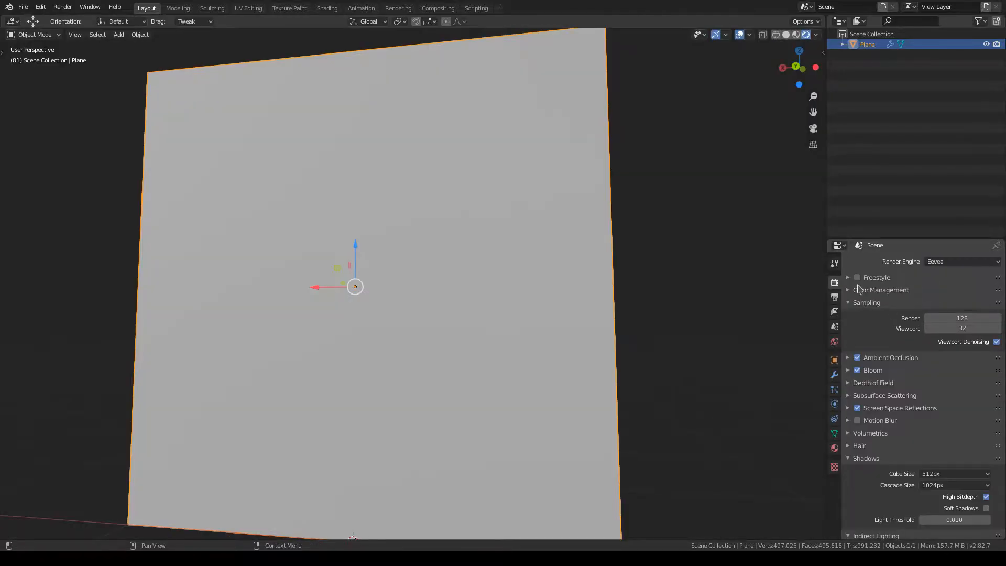
{"action": "left_click", "coordinate": [327, 7]}
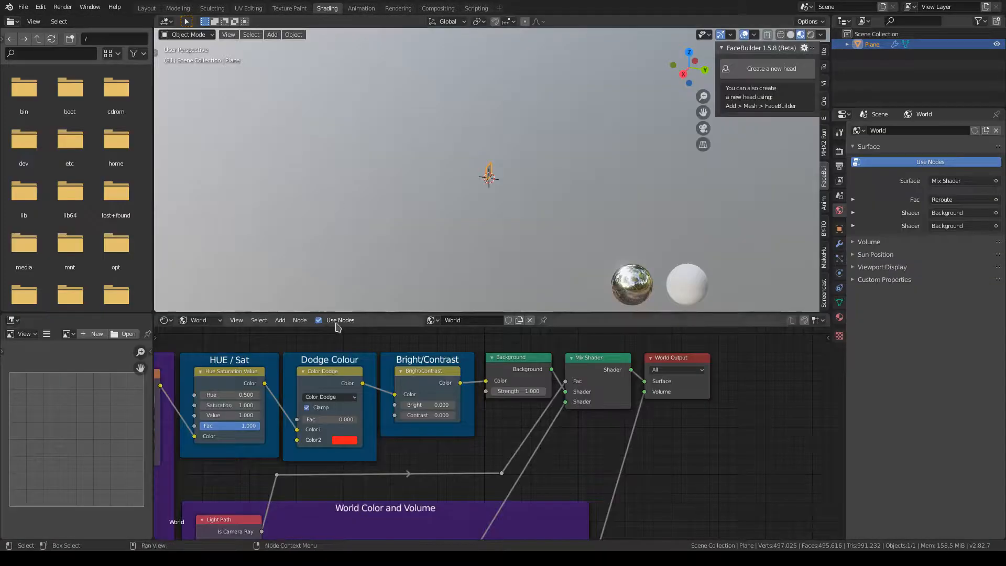
Build the plane's brick material with diffuse, roughness, normal and displacement map nodes linked to the shader
{"action": "left_click", "coordinate": [756, 33]}
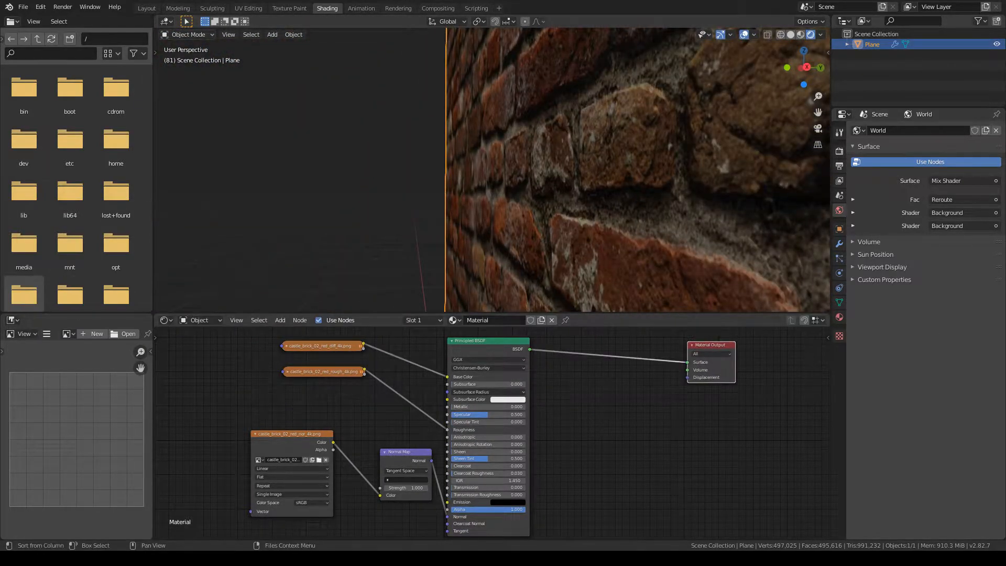
{"action": "type", "text": "di"}
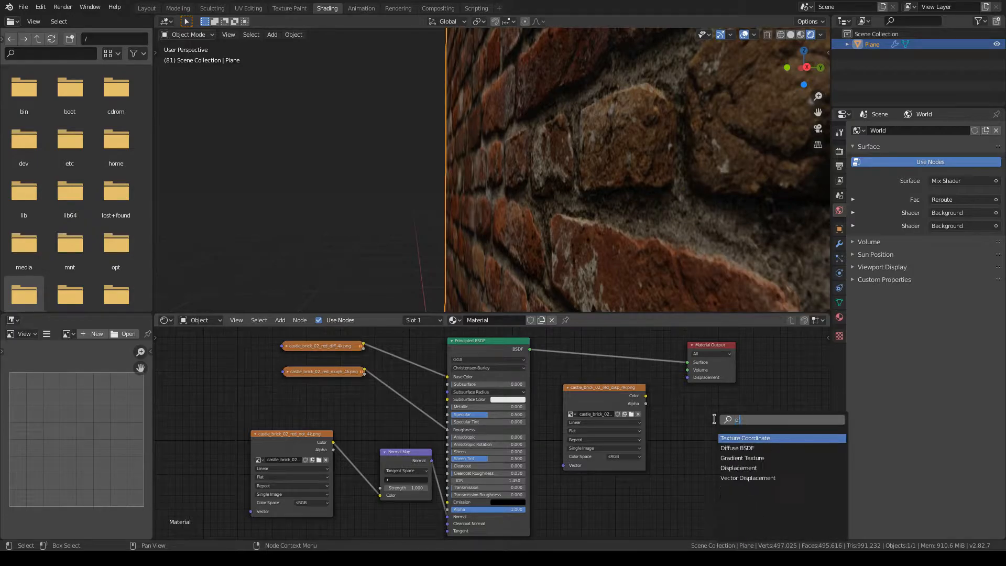
{"action": "left_click", "coordinate": [739, 469]}
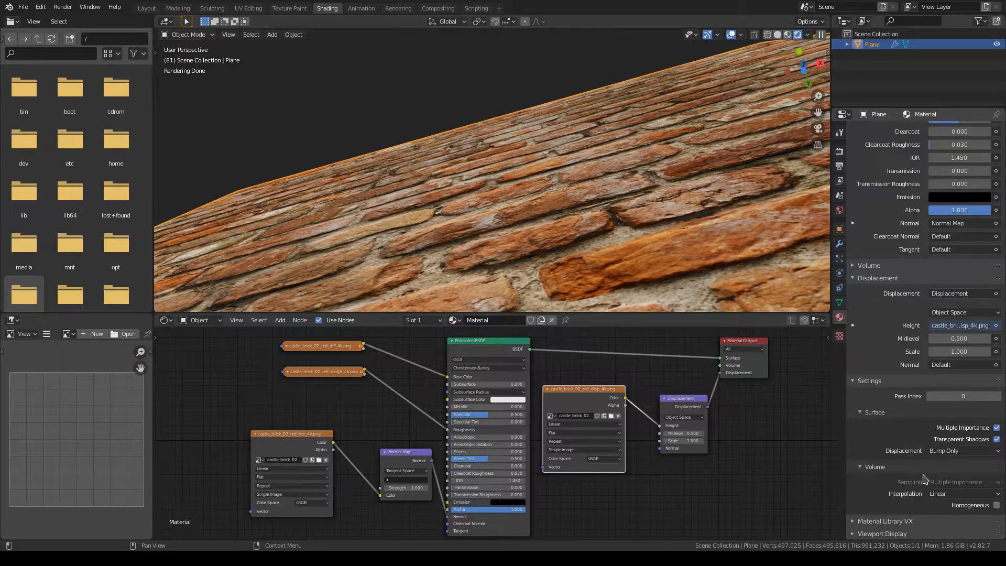
{"action": "left_click", "coordinate": [962, 450]}
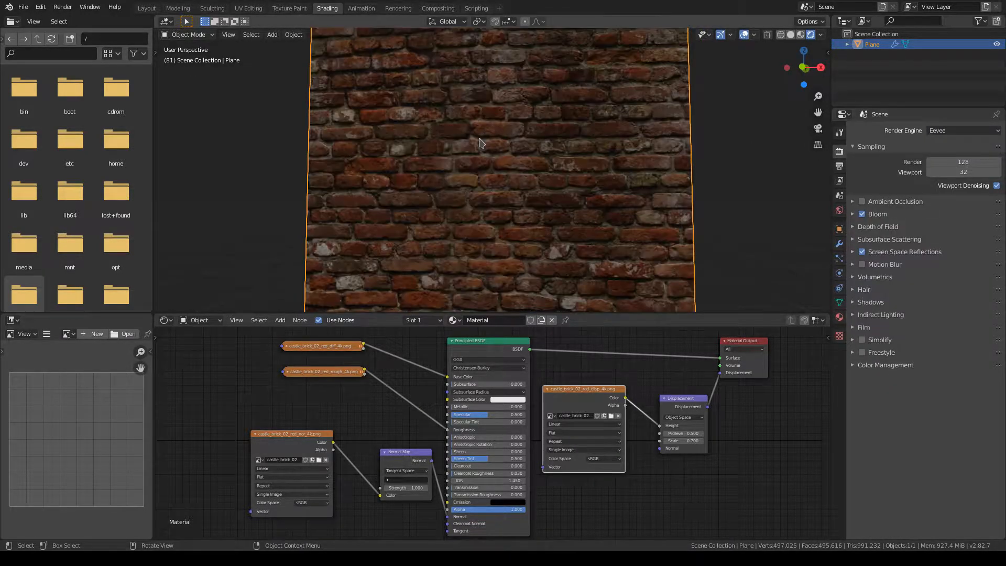
Orbit the viewport to view the brick plane at an angle
{"action": "left_click_drag", "start_coordinate": [481, 141], "coordinate": [507, 169]}
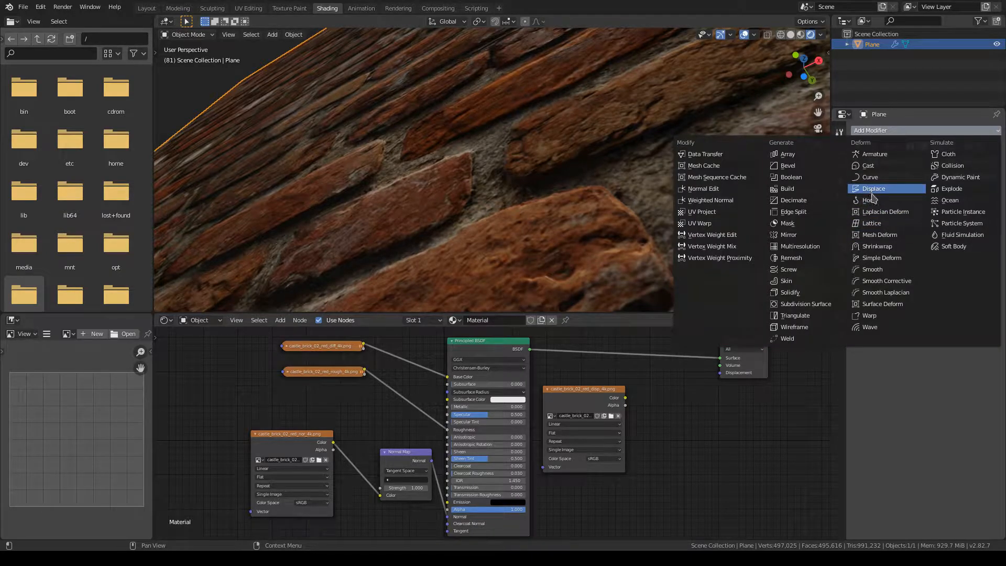
Add a Displace modifier with a new texture mapped by UV coordinates
{"action": "left_click", "coordinate": [872, 188]}
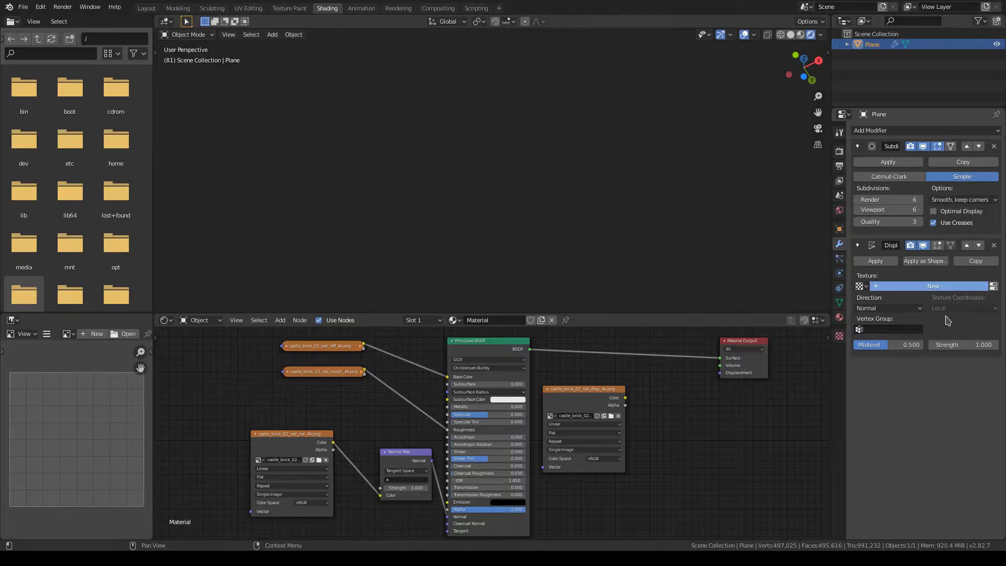
{"action": "left_click", "coordinate": [961, 308]}
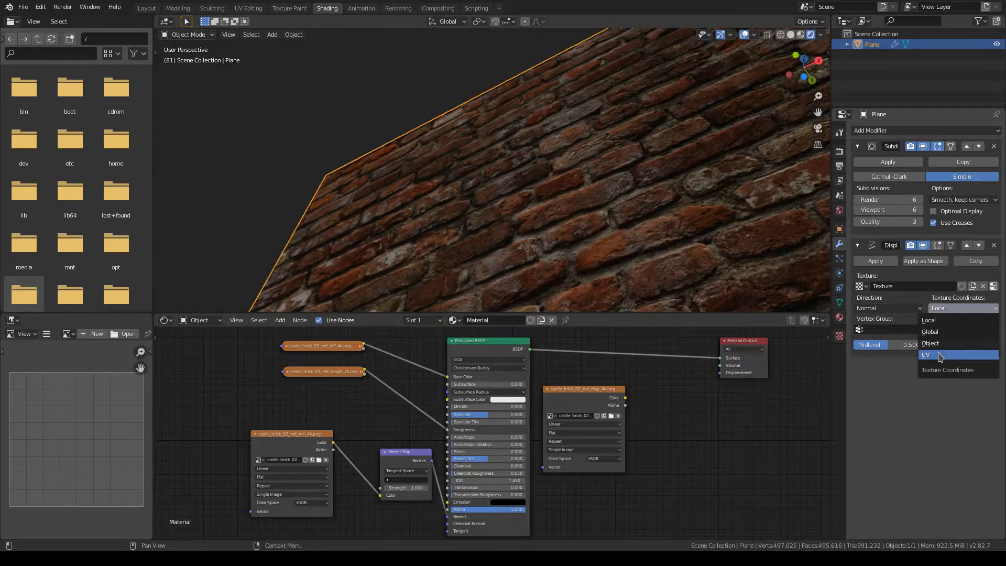
{"action": "left_click", "coordinate": [926, 355]}
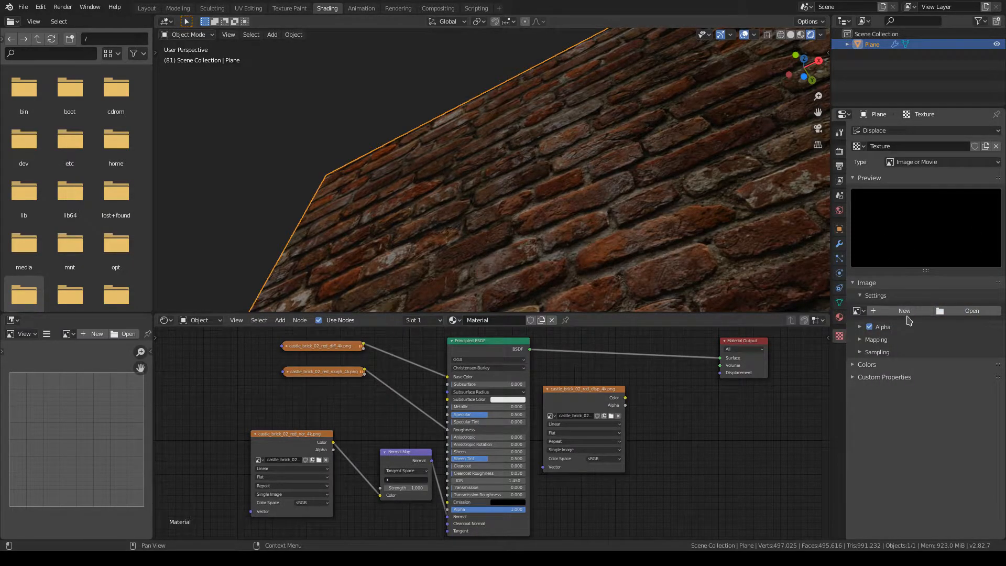
Assign castle_brick_02_red_disp_4k.png as the displace texture so the bricks rise in relief
{"action": "left_click", "coordinate": [857, 146]}
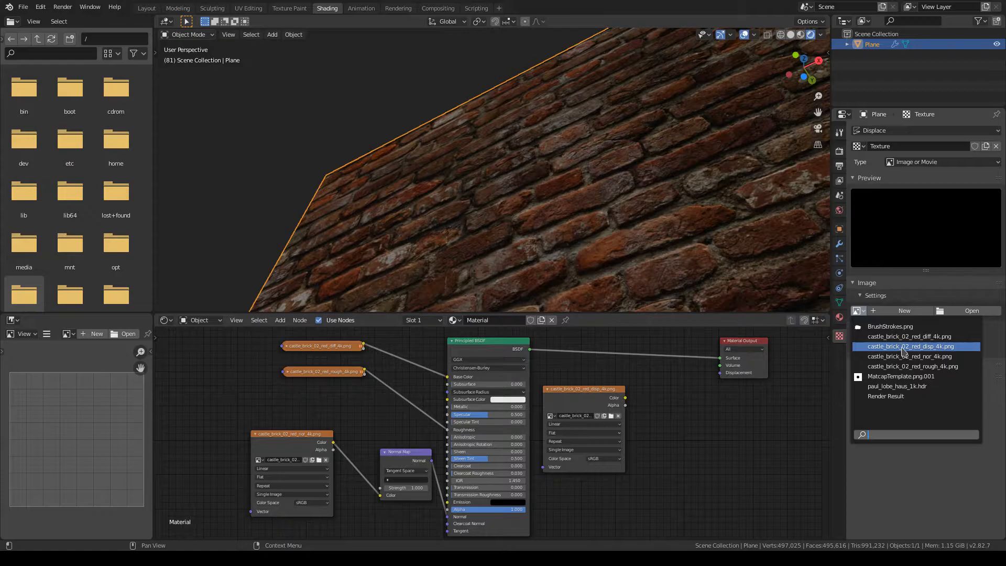
{"action": "left_click", "coordinate": [910, 345]}
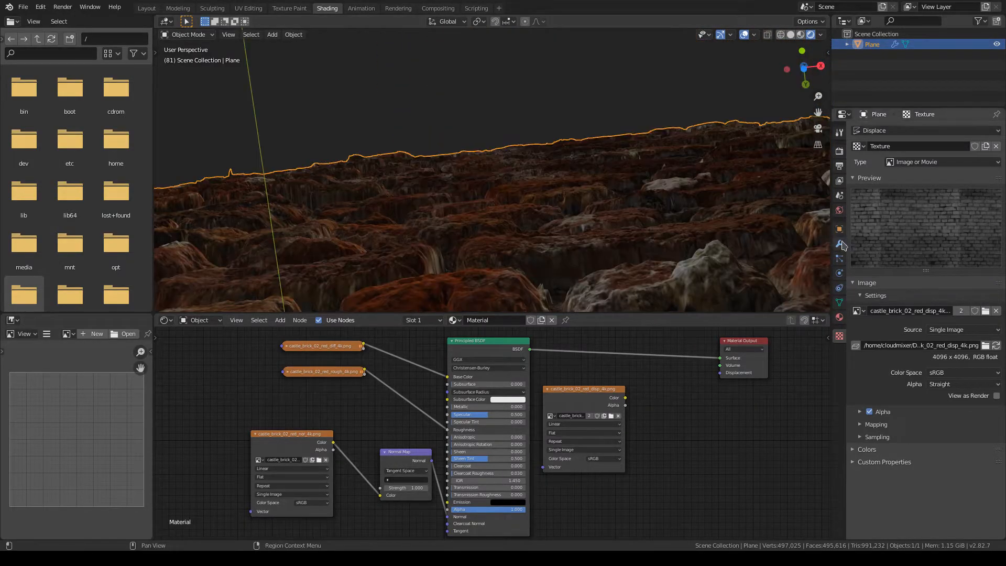
{"action": "left_click", "coordinate": [838, 244]}
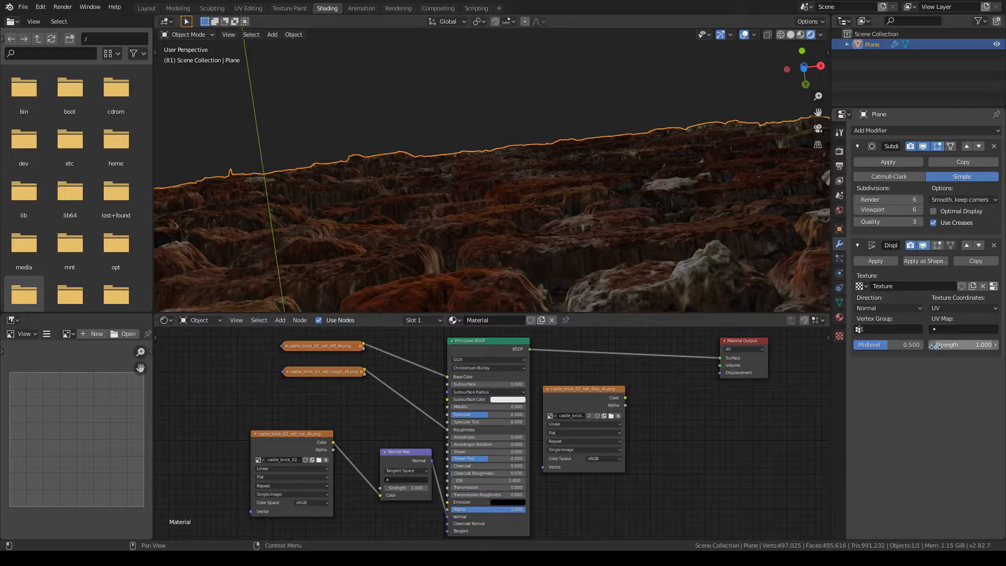